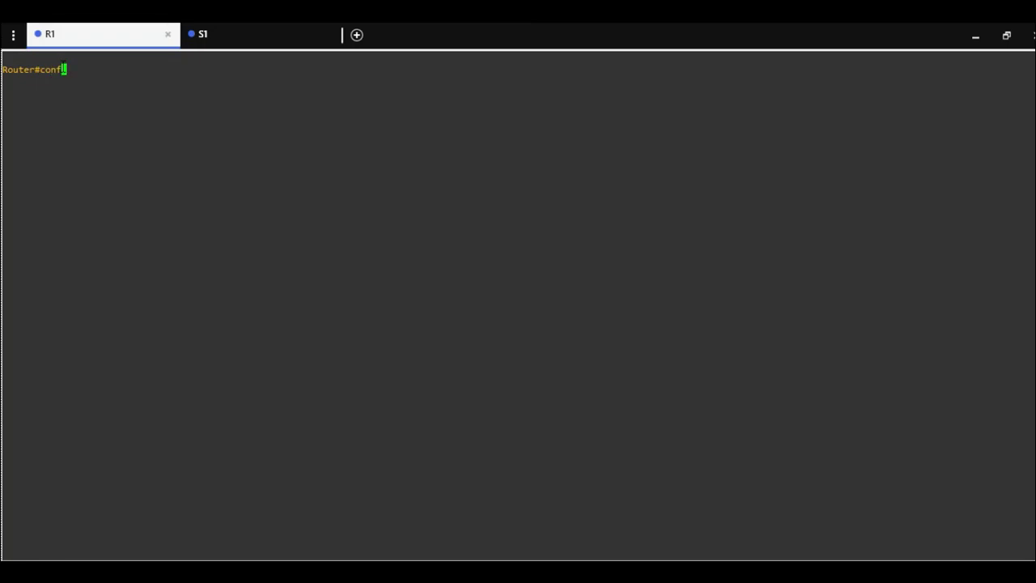
Enter configuration mode on the router and set its hostname to R1
type("configure te")
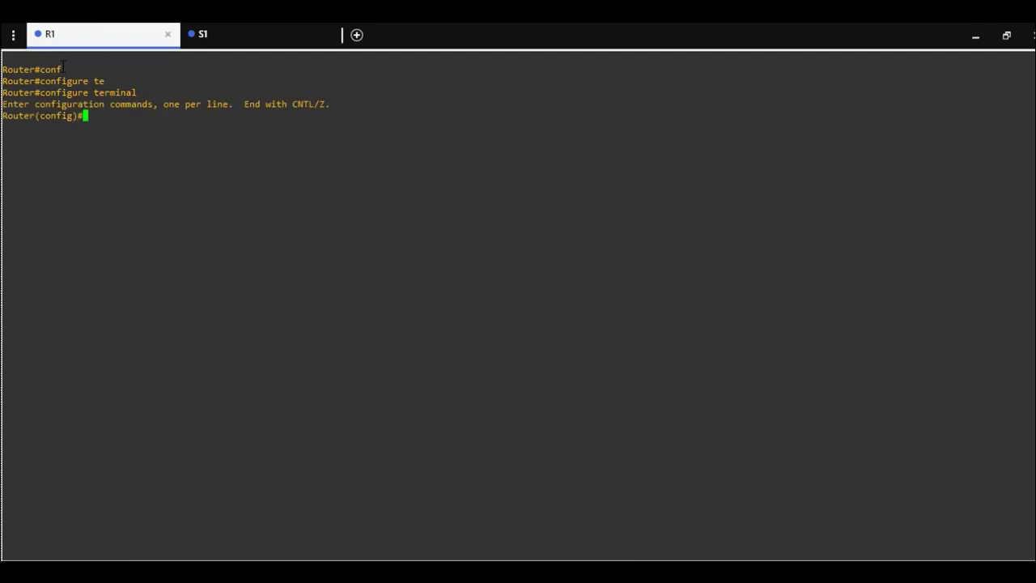
type("hos")
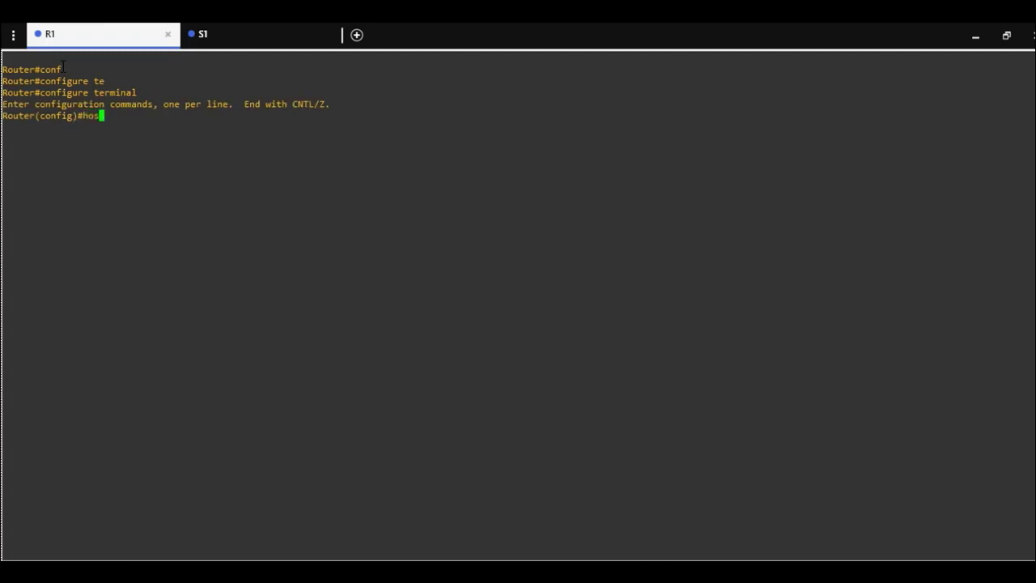
type("tname")
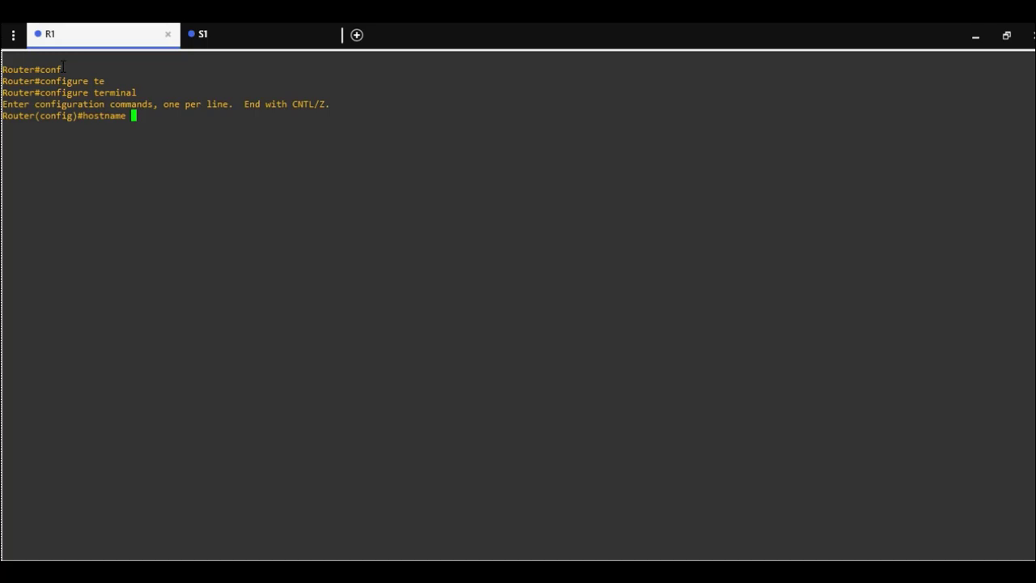
type("R1")
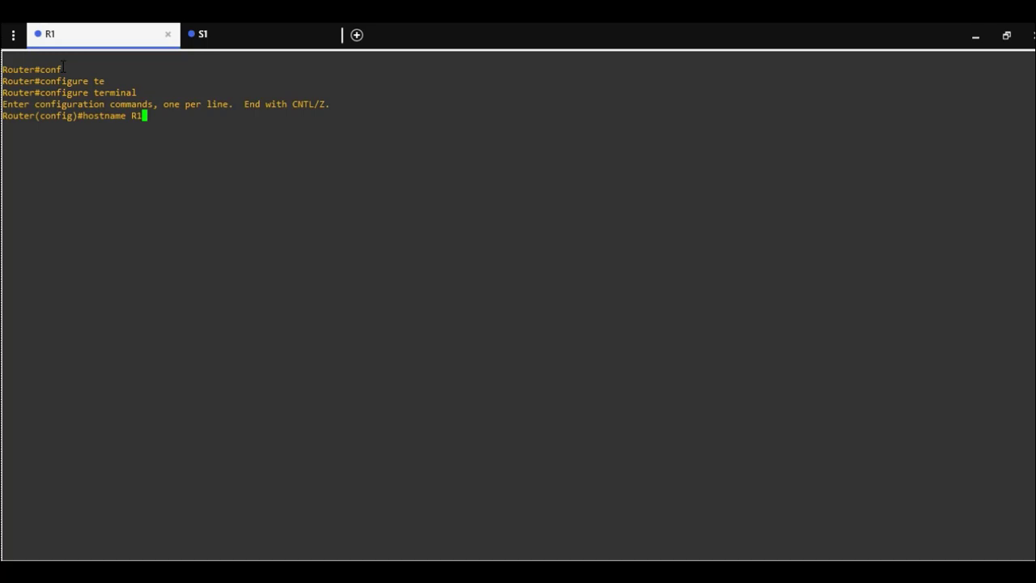
key("Return")
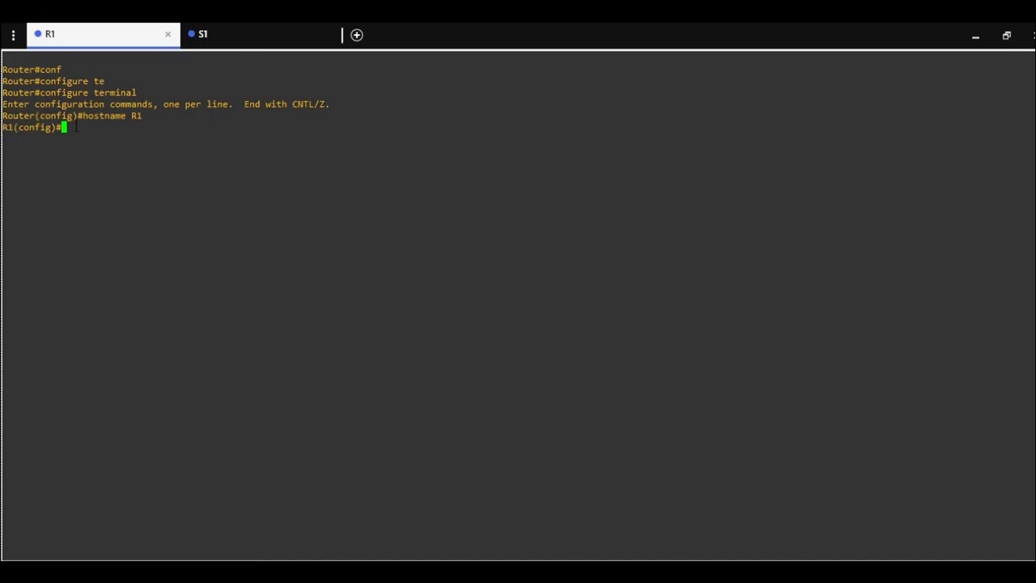
Change the router hostname to MAIN and exit to privileged EXEC
type("hostname")
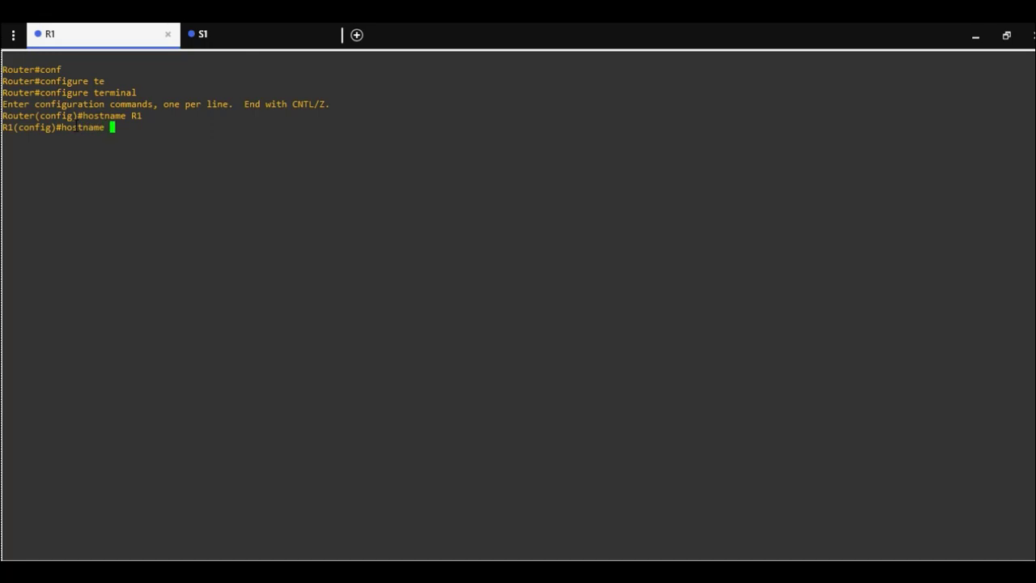
type("MA")
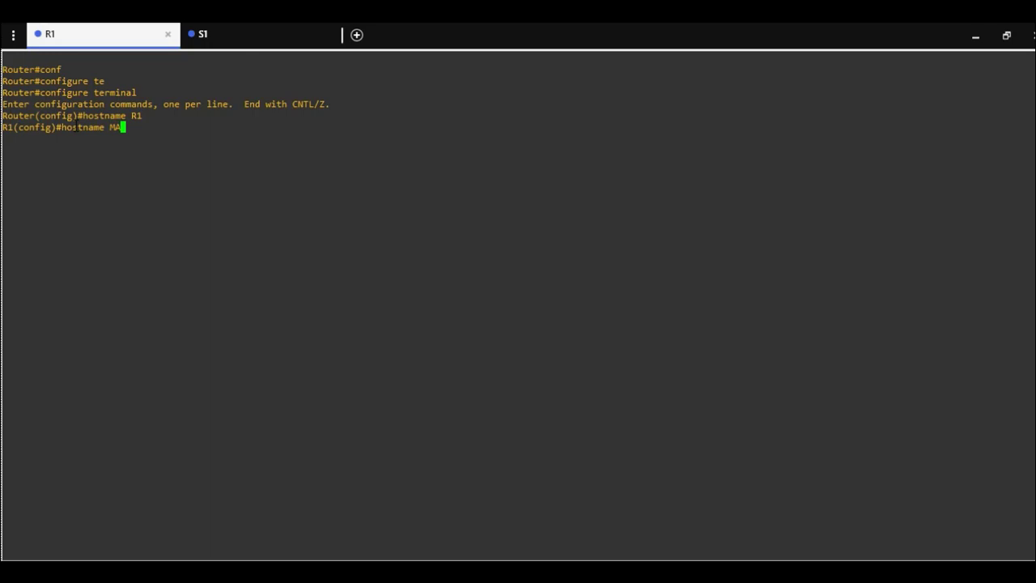
type("IN")
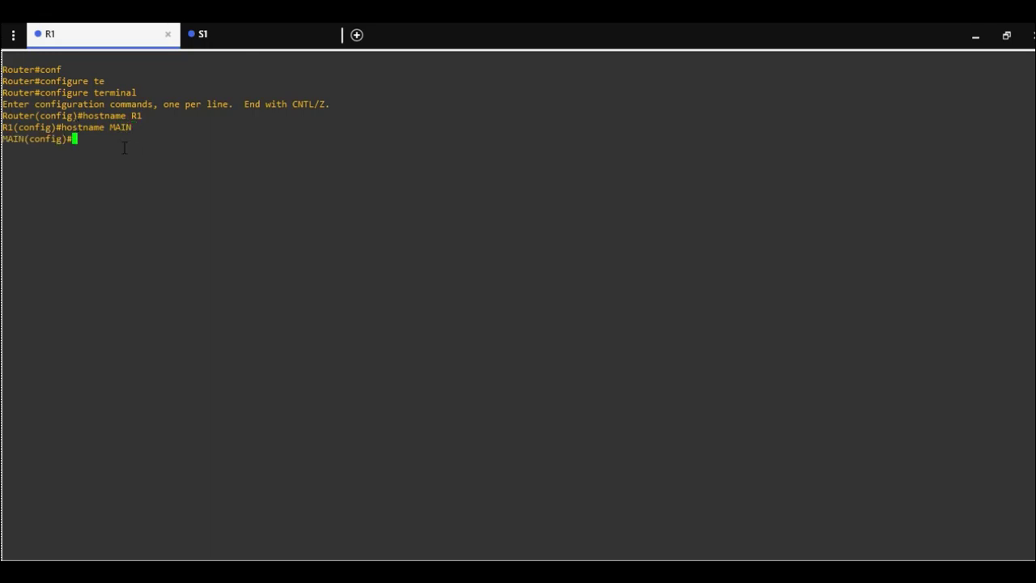
type("exit")
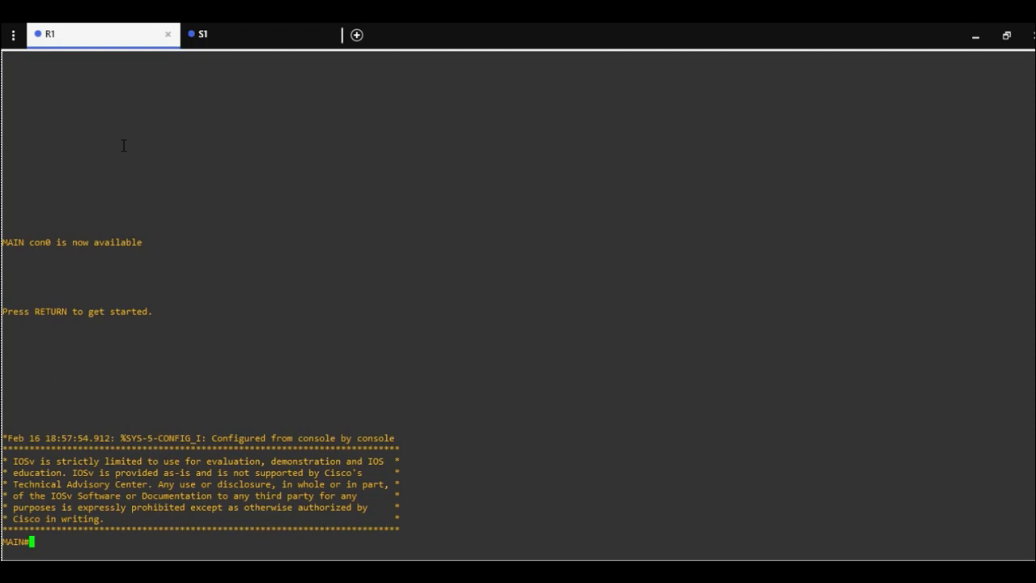
Copy MAIN's running-config to startup-config, accepting the default destination
type("copy")
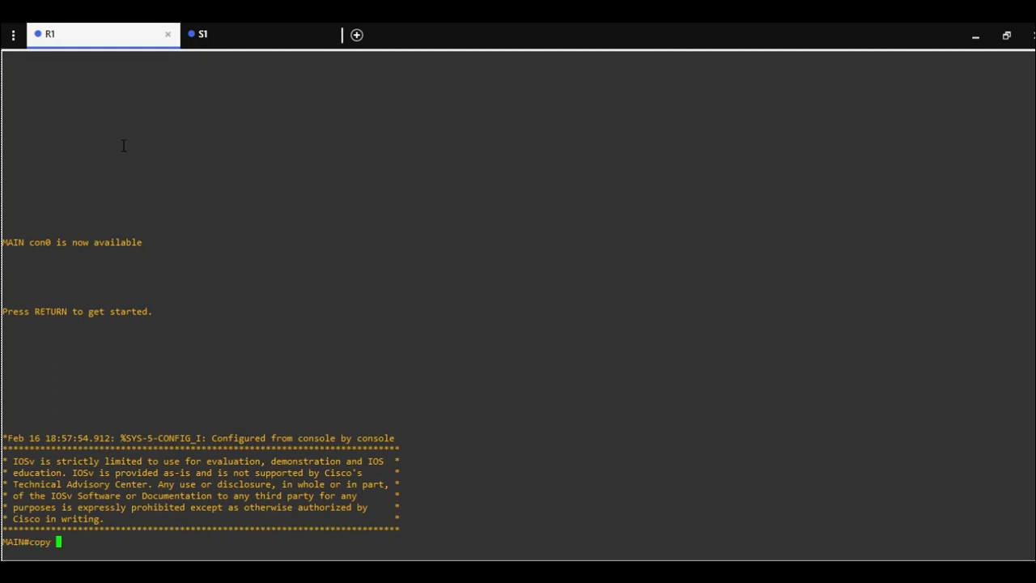
type("runi")
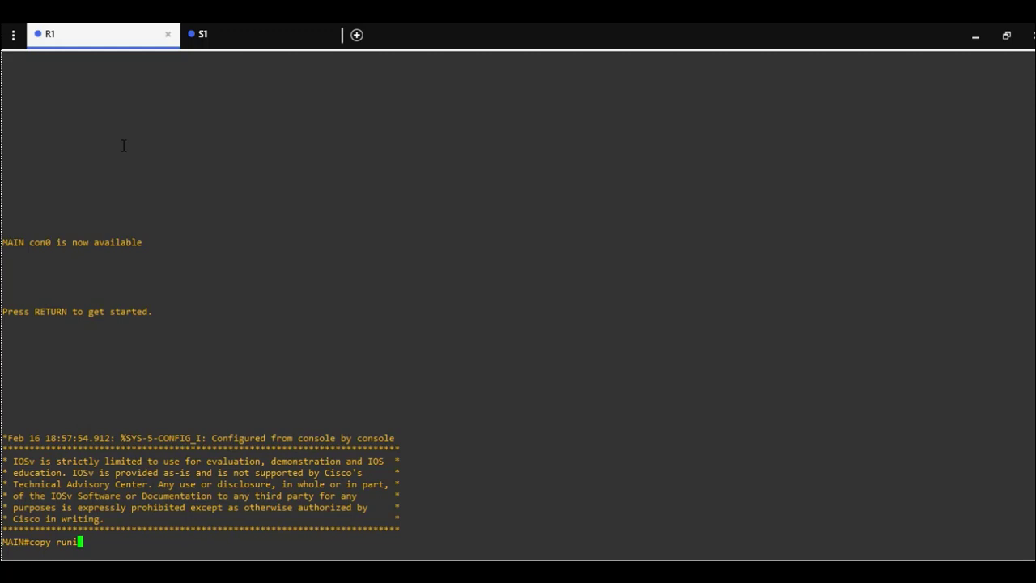
key("return")
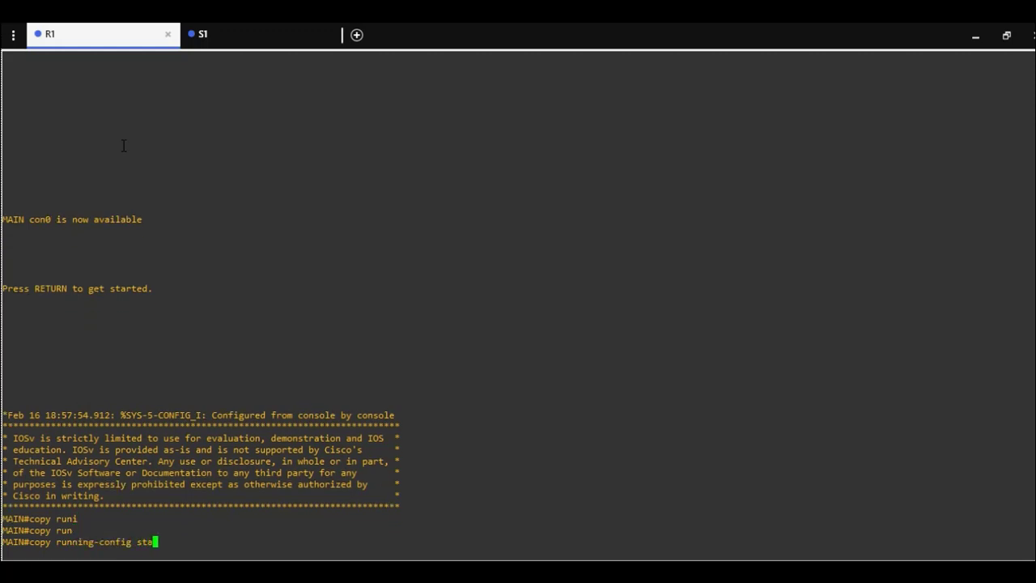
type("rtup-config")
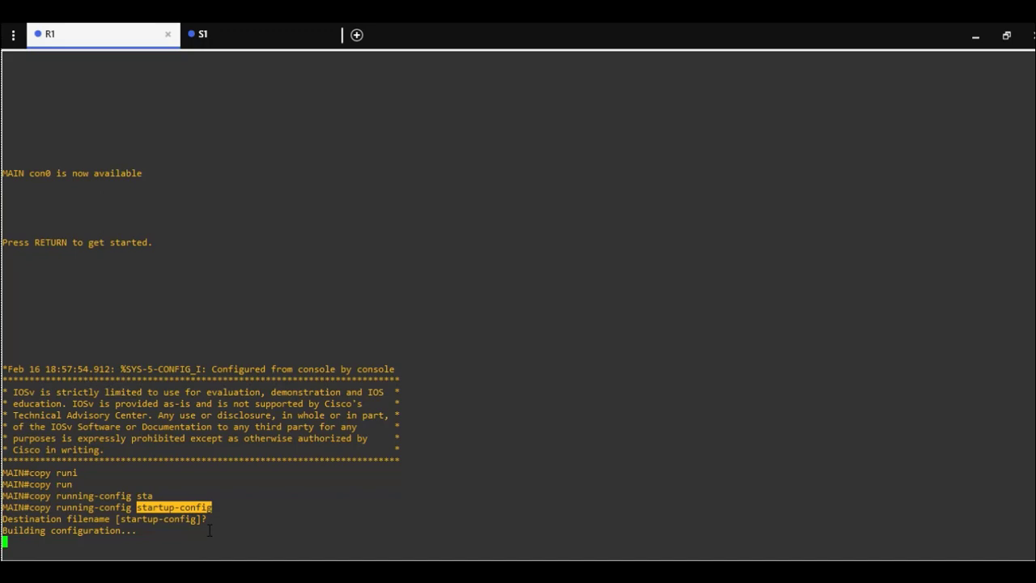
key("Return")
type("wr")
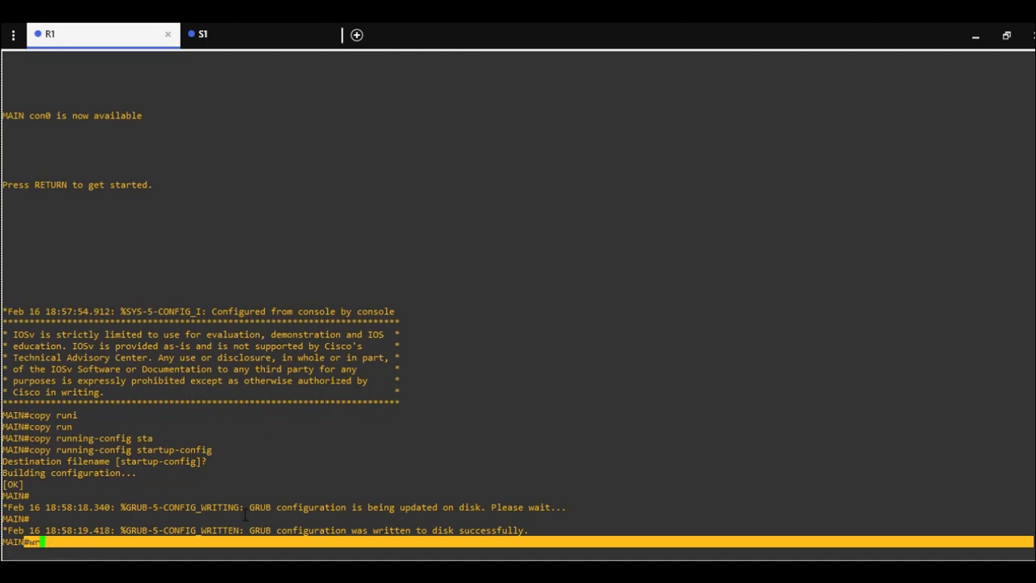
Write MAIN's configuration to memory and switch to the S1 console
key("Return")
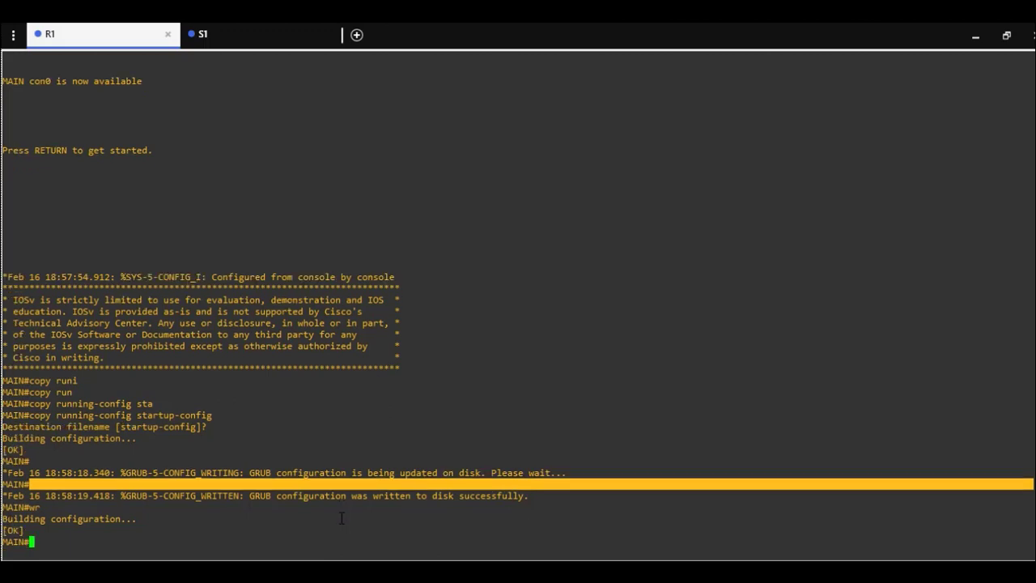
left_click(202, 34)
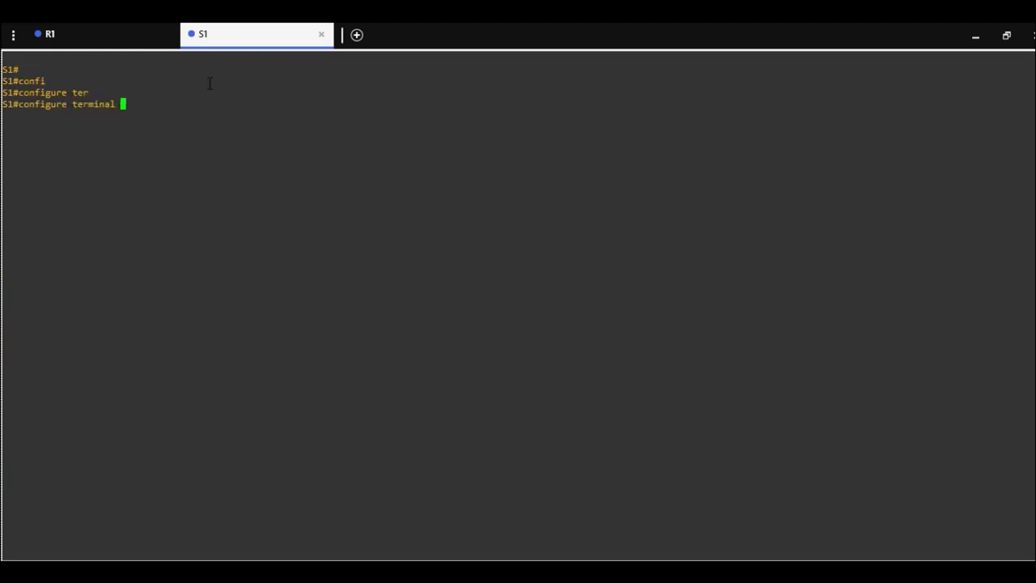
Rename switch S1 to MAINSWITCH, exit, and save its configuration to NVRAM
key("Return")
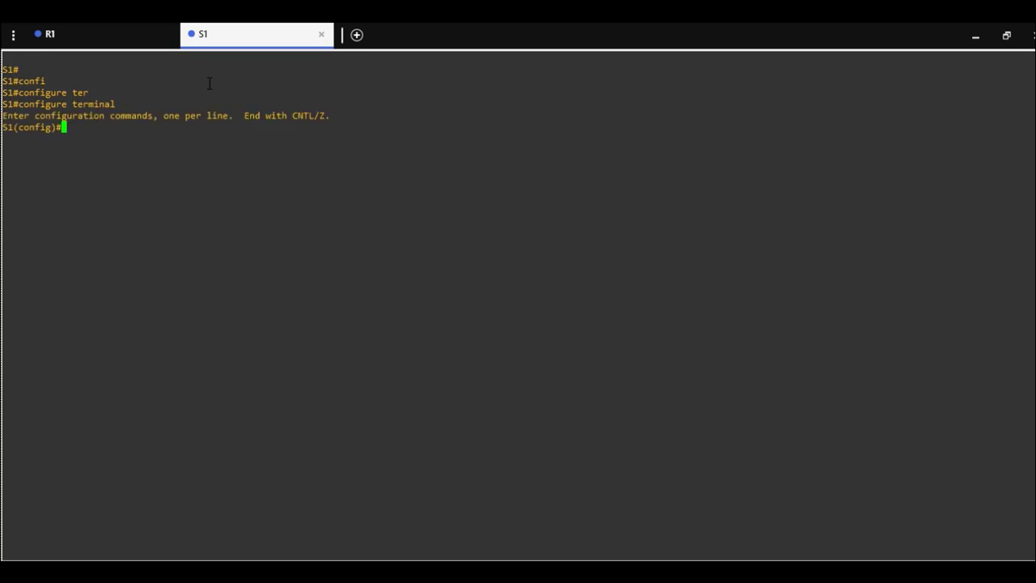
type("hostname")
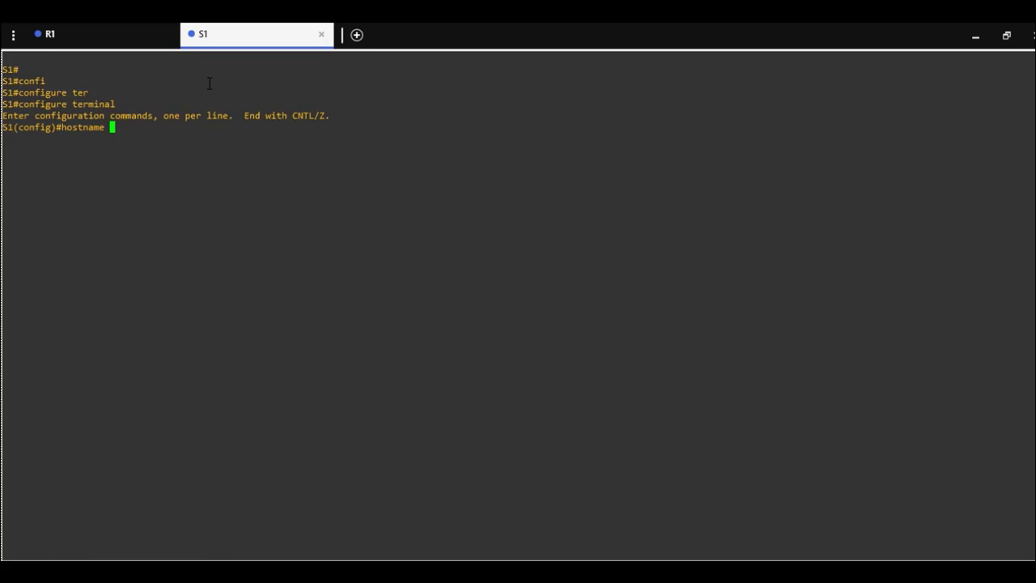
type("main")
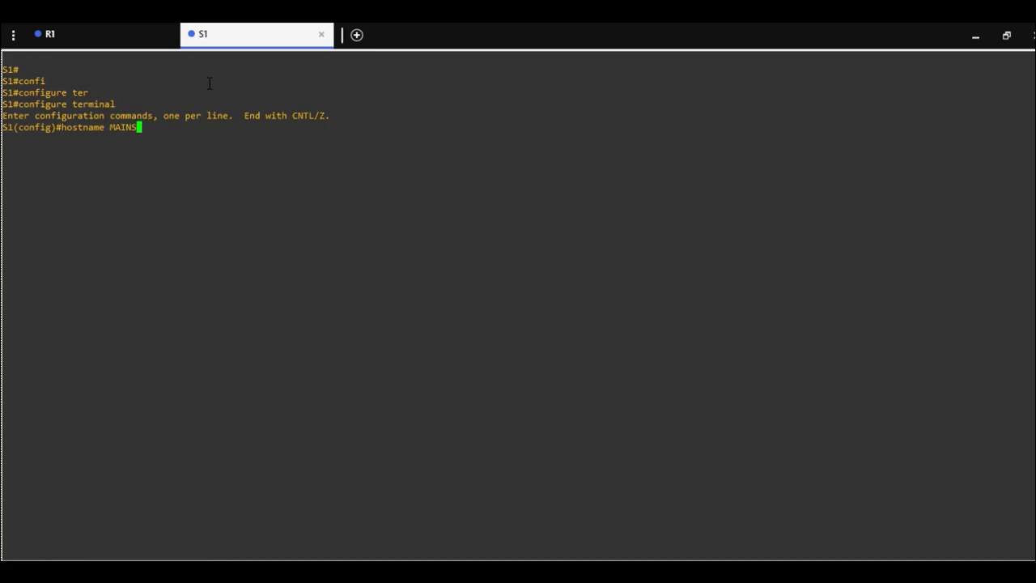
type("WITCH")
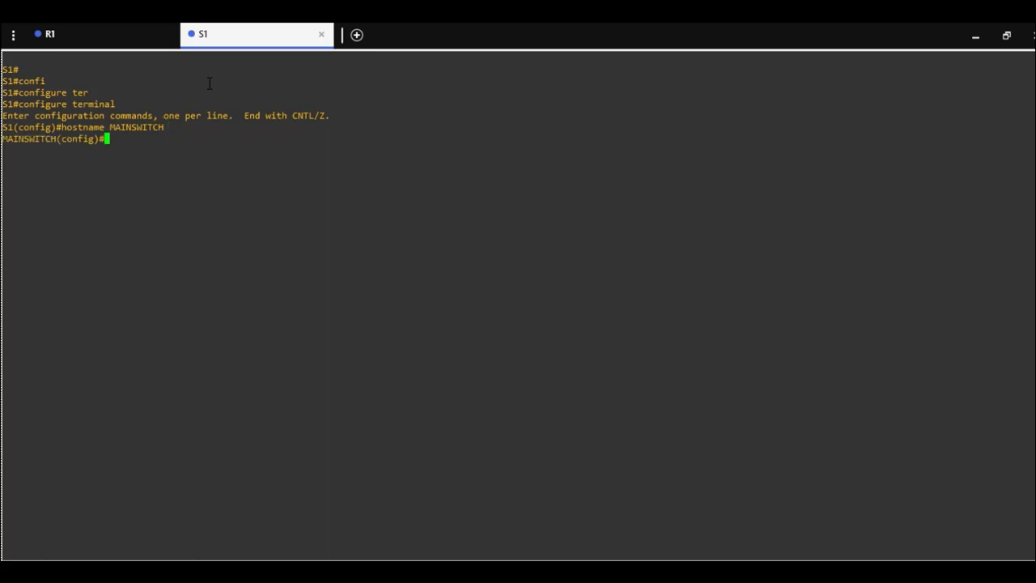
type("exit")
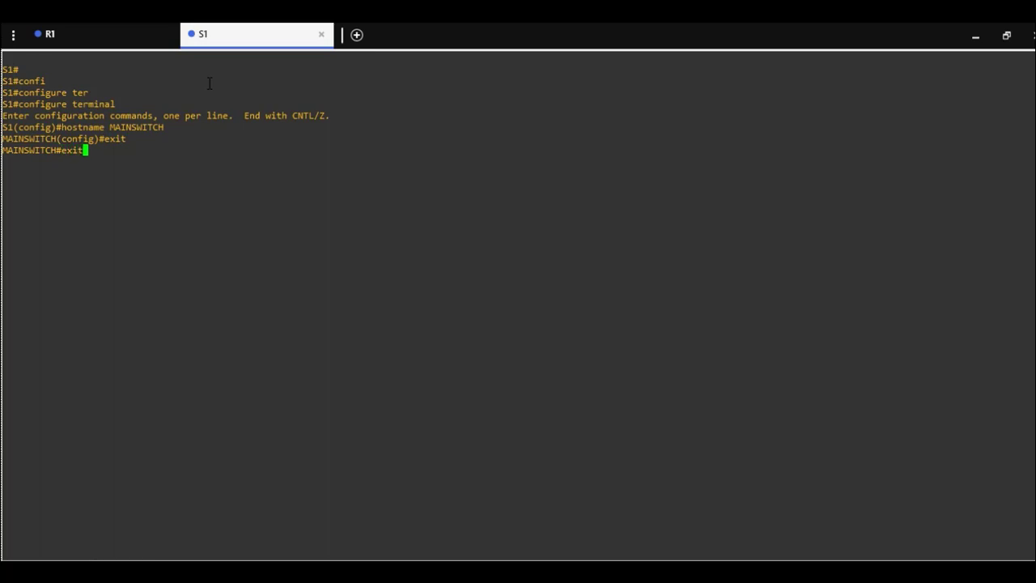
key("Return")
type("wr")
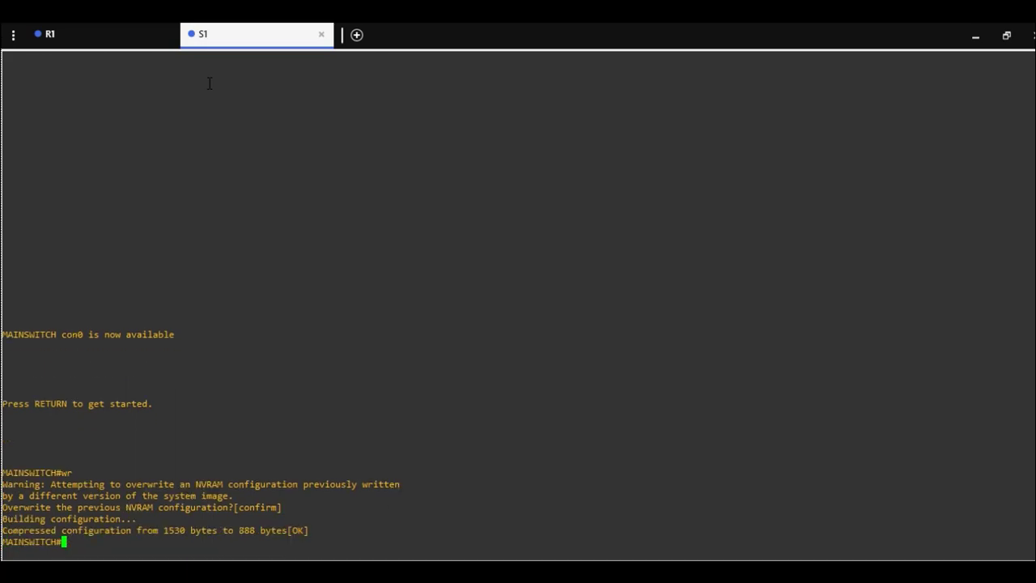
type("copy")
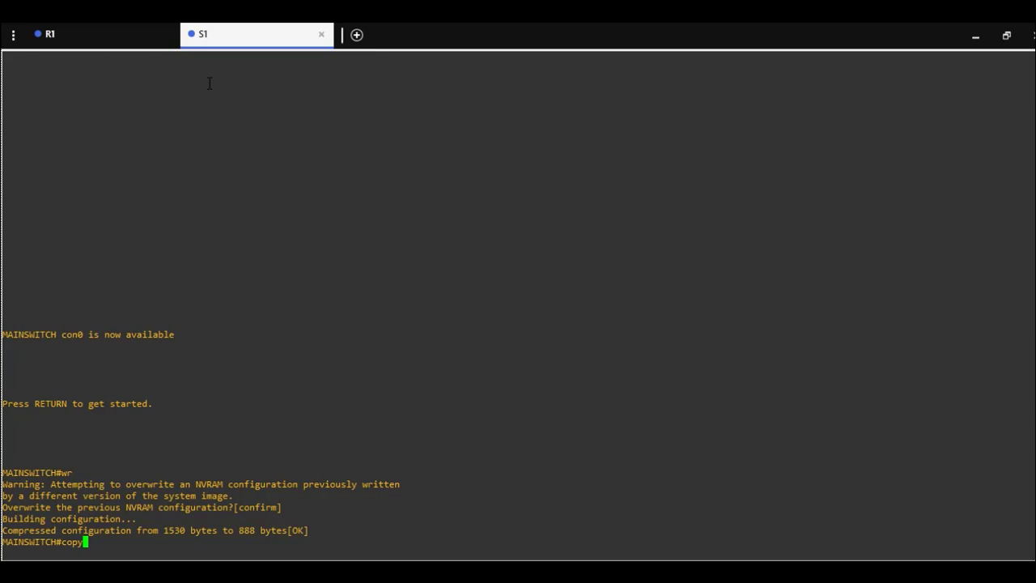